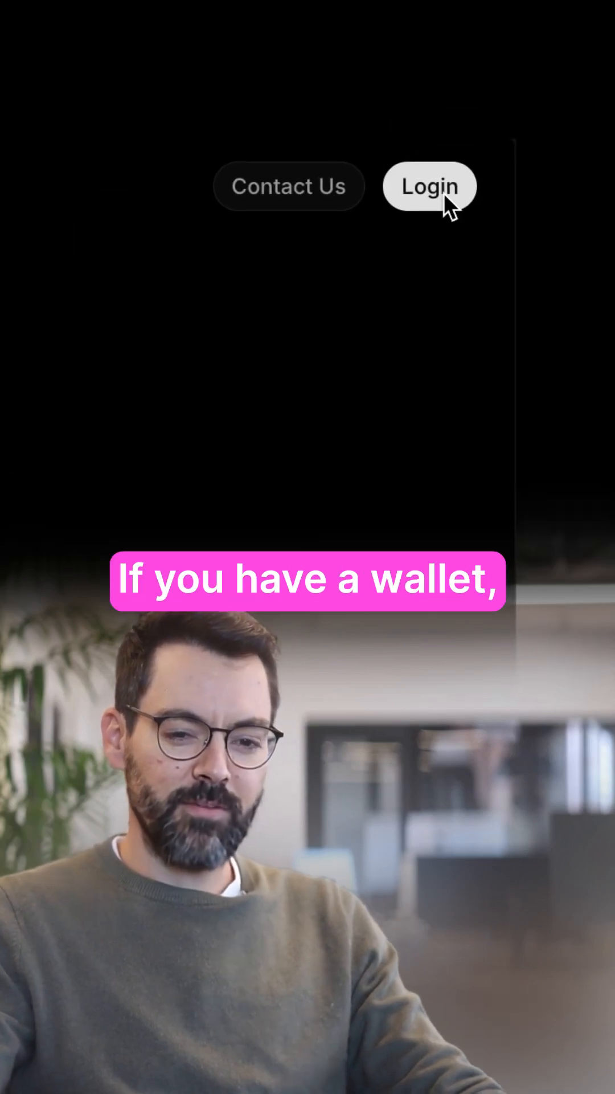
- Sign in to the thirdweb account to reach the team-selection page
{"action": "left_click", "coordinate": [429, 186]}
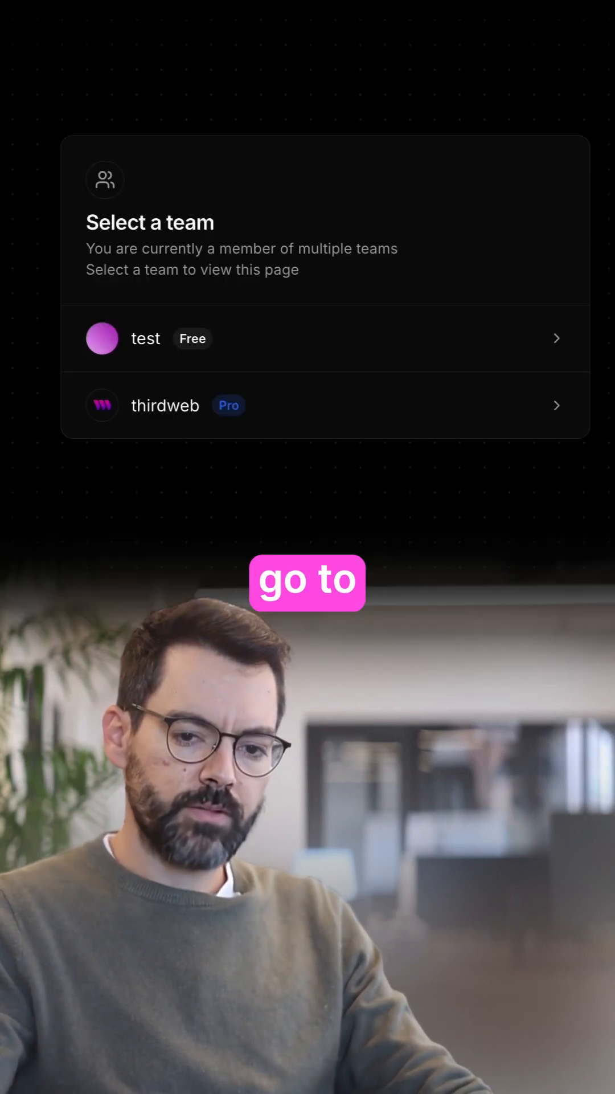
- Navigate to portal.thirdweb.com/bridge and open the 'Get started with Bridge' docs
{"action": "type", "text": "portal.thirdweb.com/bridge"}
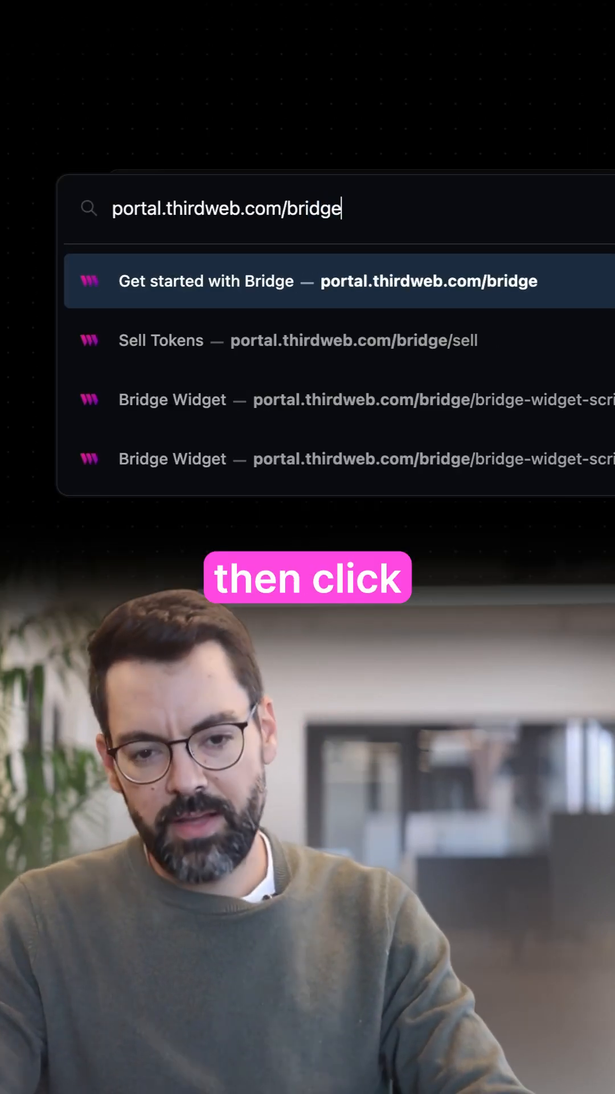
{"action": "left_click", "coordinate": [341, 280]}
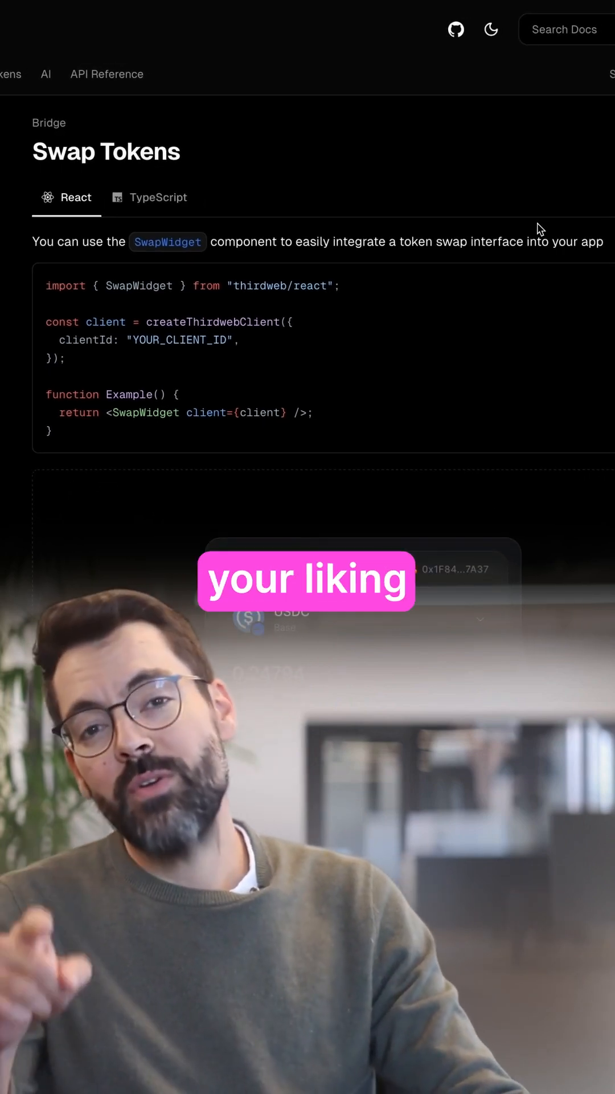
- Scroll past the SwapWidget code sample and demo to reach the playground link
{"action": "scroll", "scroll_direction": "down", "scroll_amount": 3}
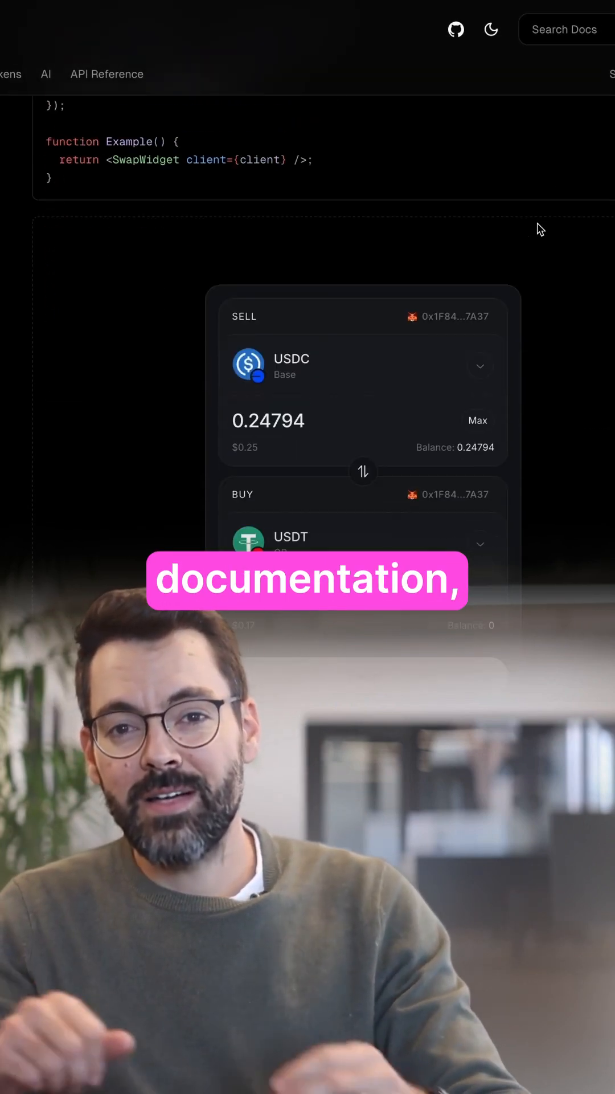
{"action": "scroll", "scroll_direction": "down", "scroll_amount": 3}
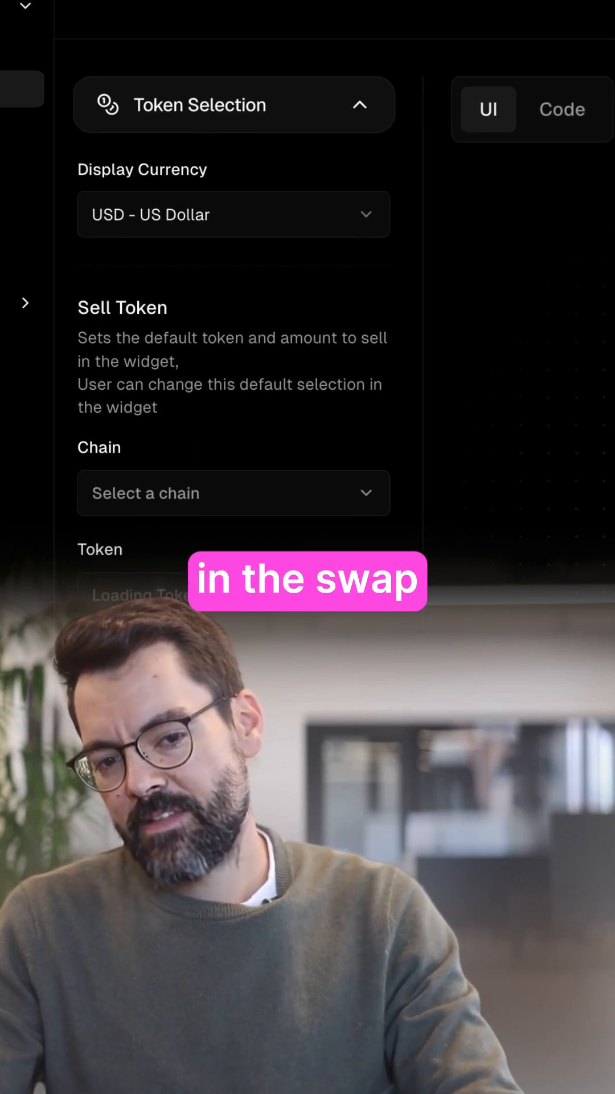
- Set the Sell Token chain to Base and open its token list for USDC
{"action": "left_click", "coordinate": [185, 268]}
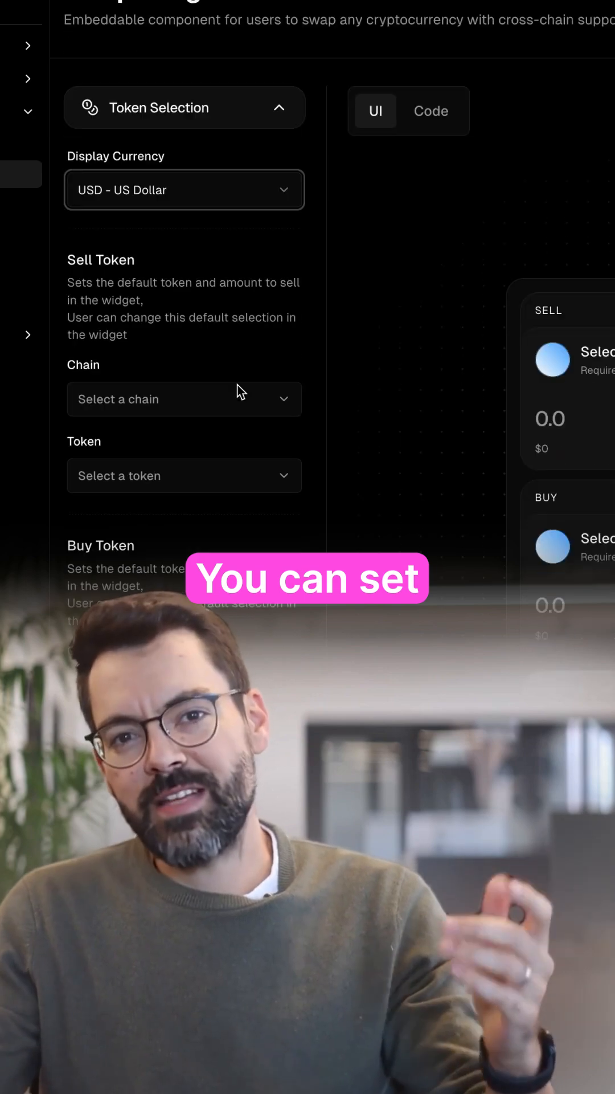
{"action": "scroll", "scroll_direction": "down", "scroll_amount": 3}
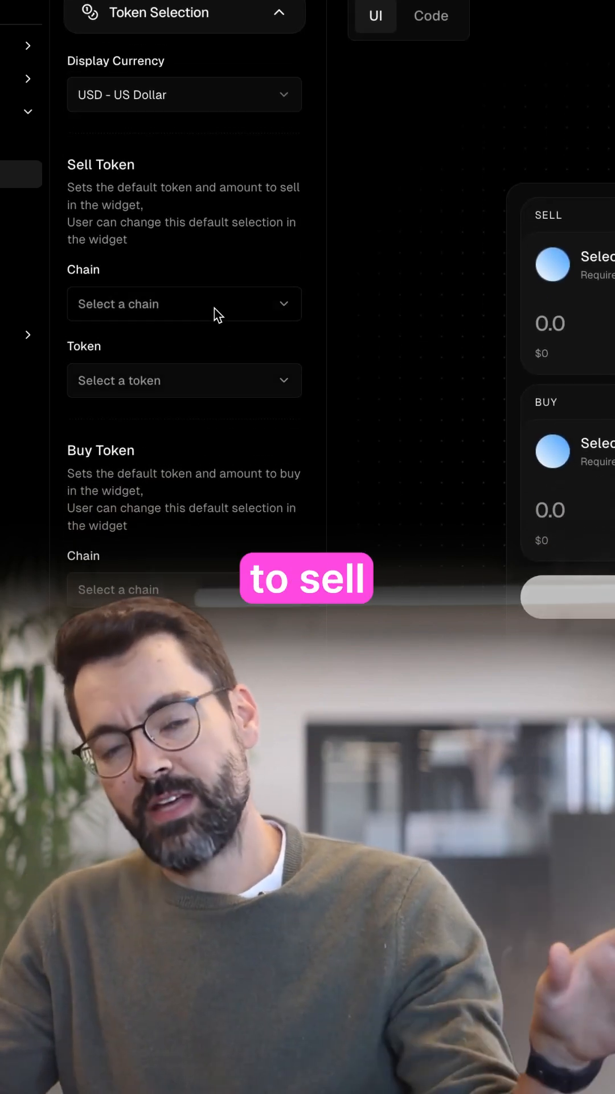
{"action": "left_click", "coordinate": [185, 304]}
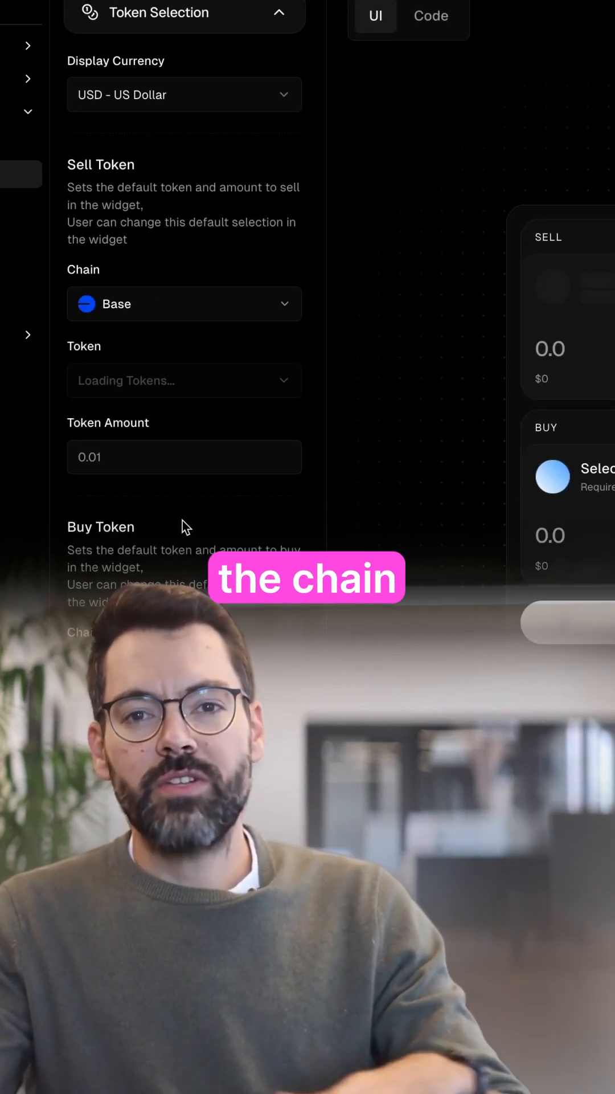
{"action": "left_click", "coordinate": [185, 381]}
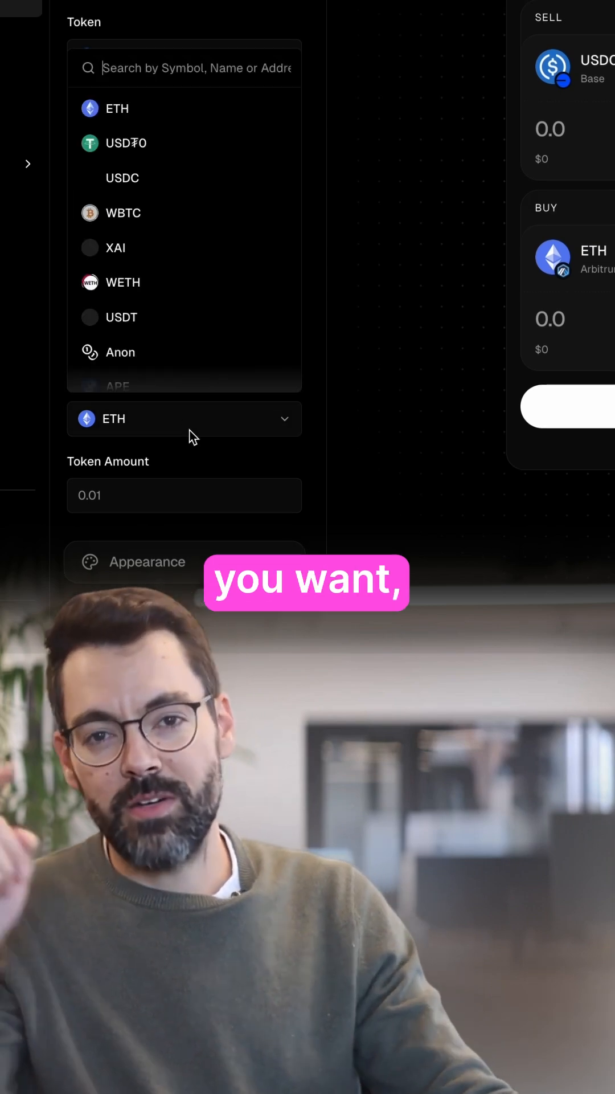
- Pick the token, enter 5 USDC and start the ETH (Base) to USDC (Arbitrum One) swap
{"action": "left_click", "coordinate": [122, 178]}
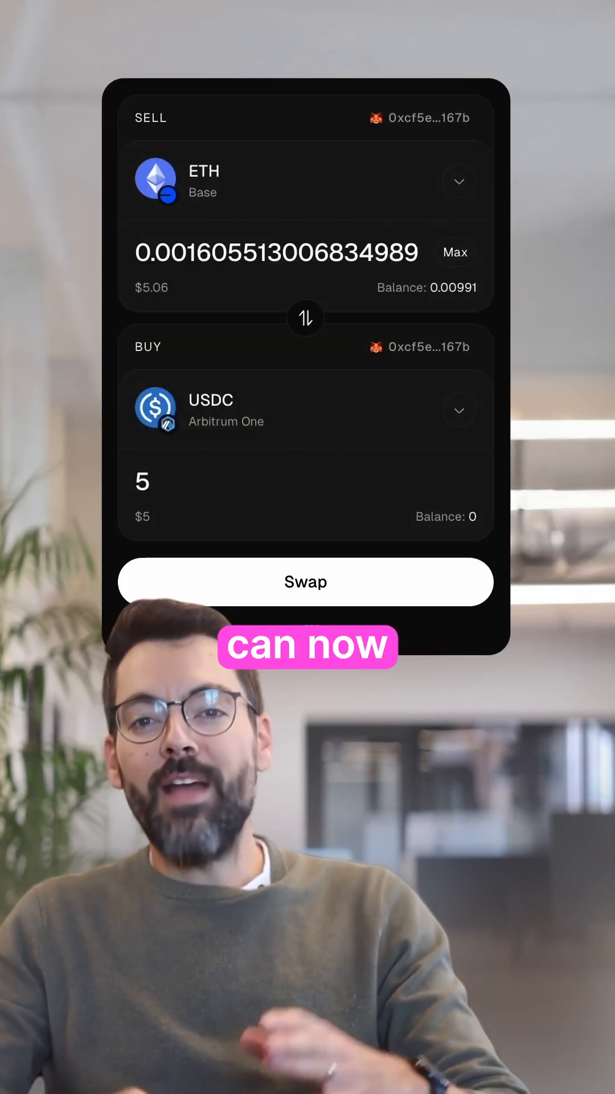
{"action": "left_click", "coordinate": [306, 581]}
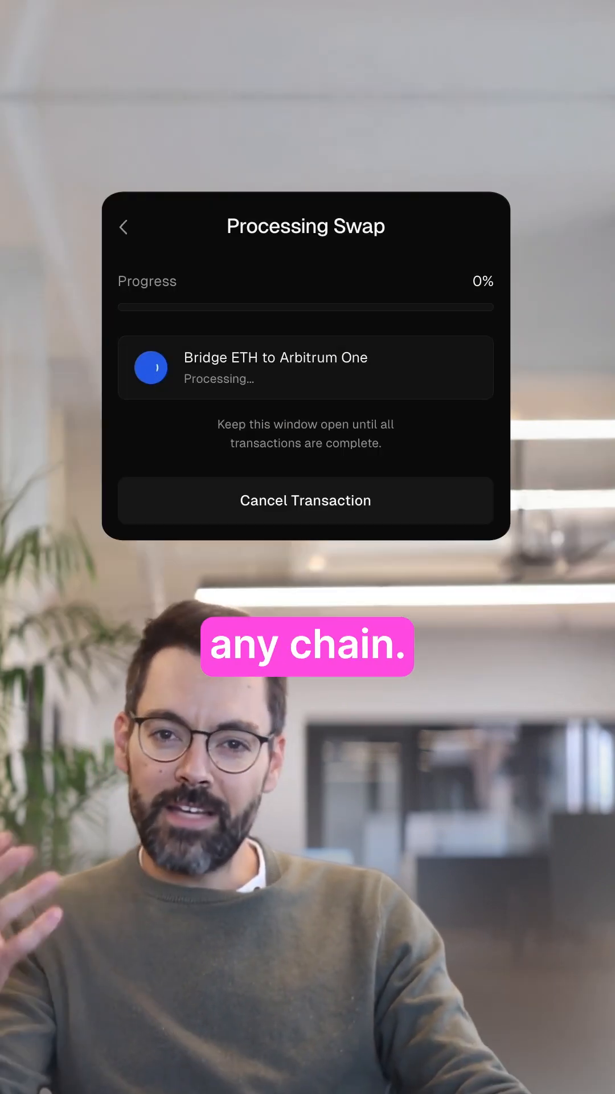